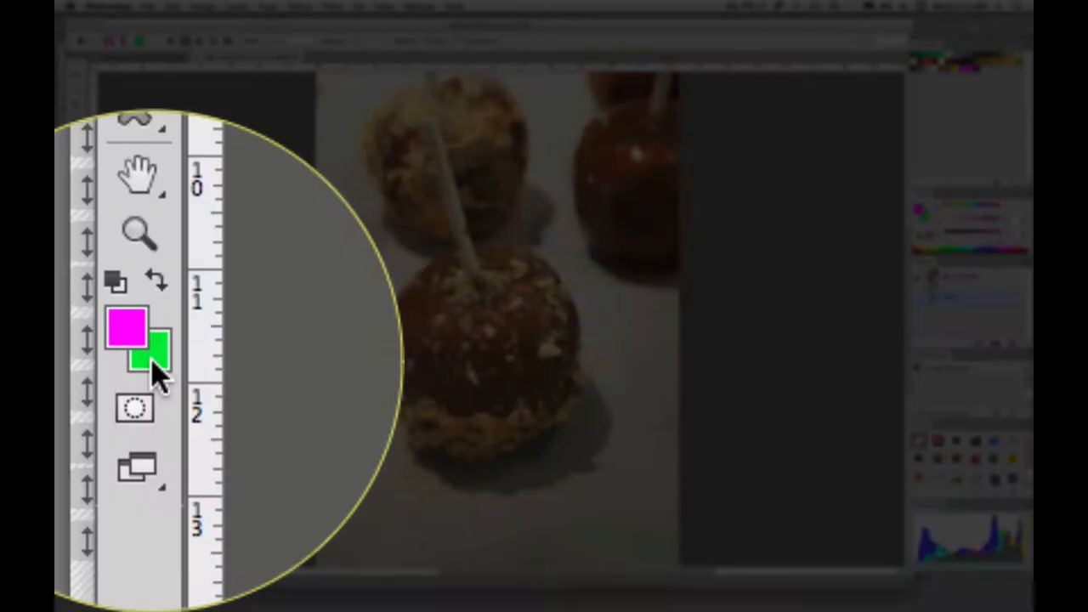
mouse_move(135, 371)
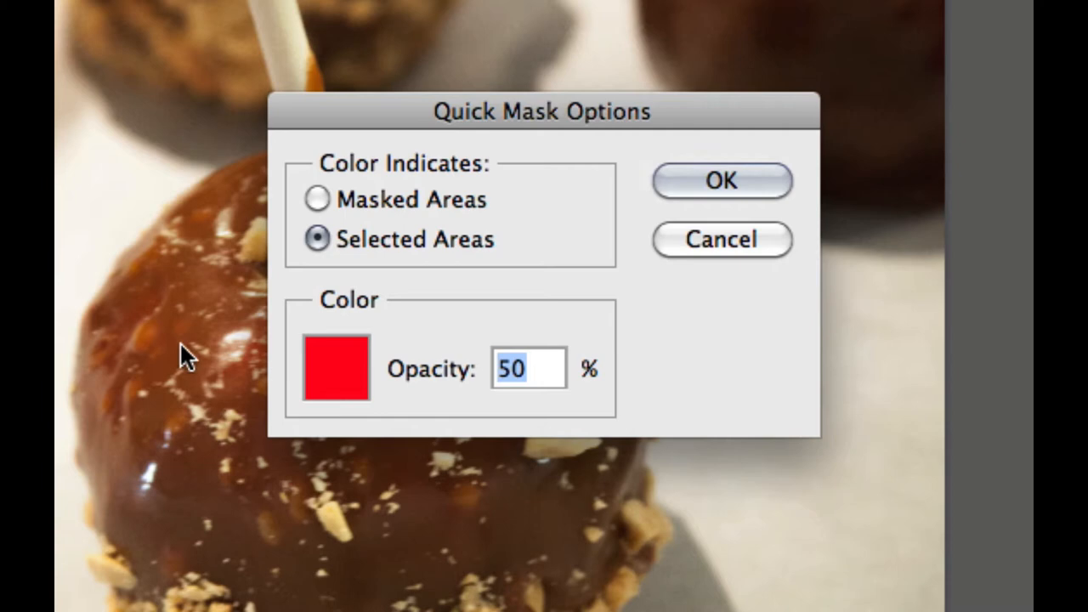
Set Quick Mask to mark Selected Areas with a chosen overlay colour at 50% opacity
left_click(334, 365)
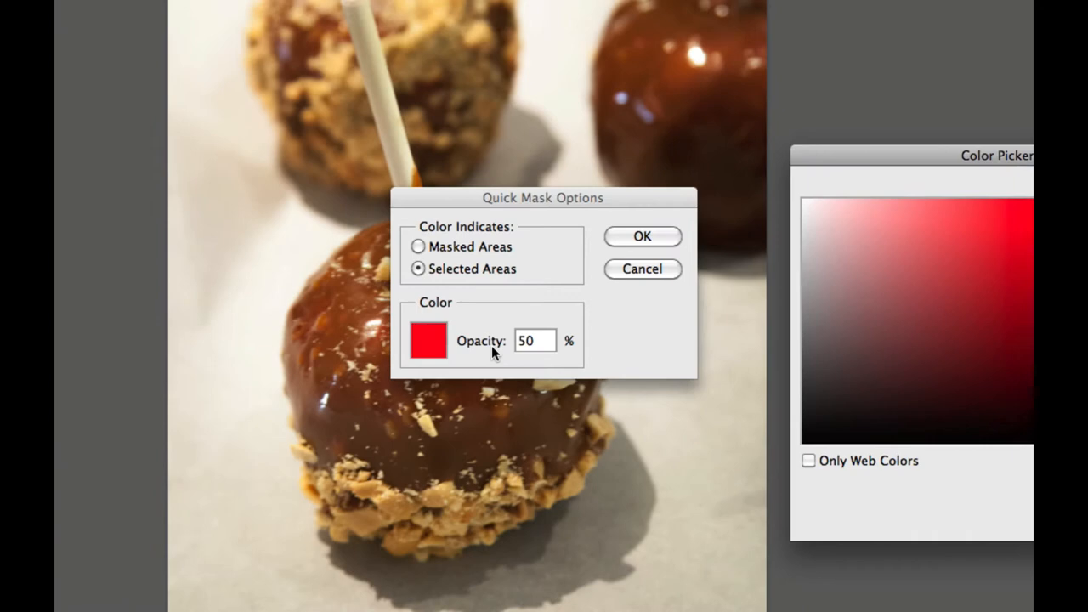
left_click(860, 251)
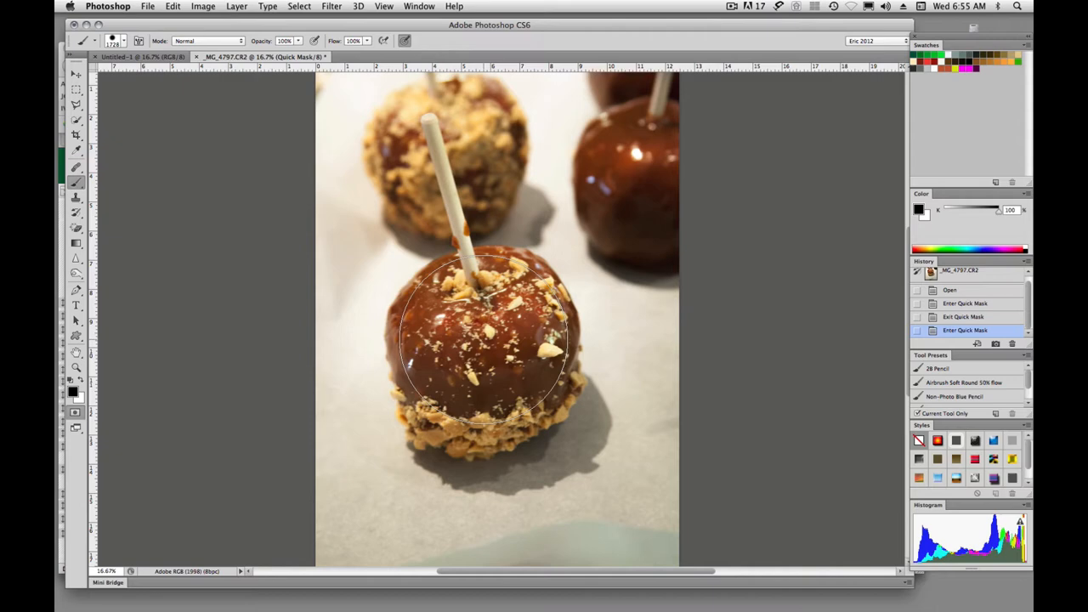
Paint the green Quick Mask overlay over most of the front caramel apple
left_click(484, 349)
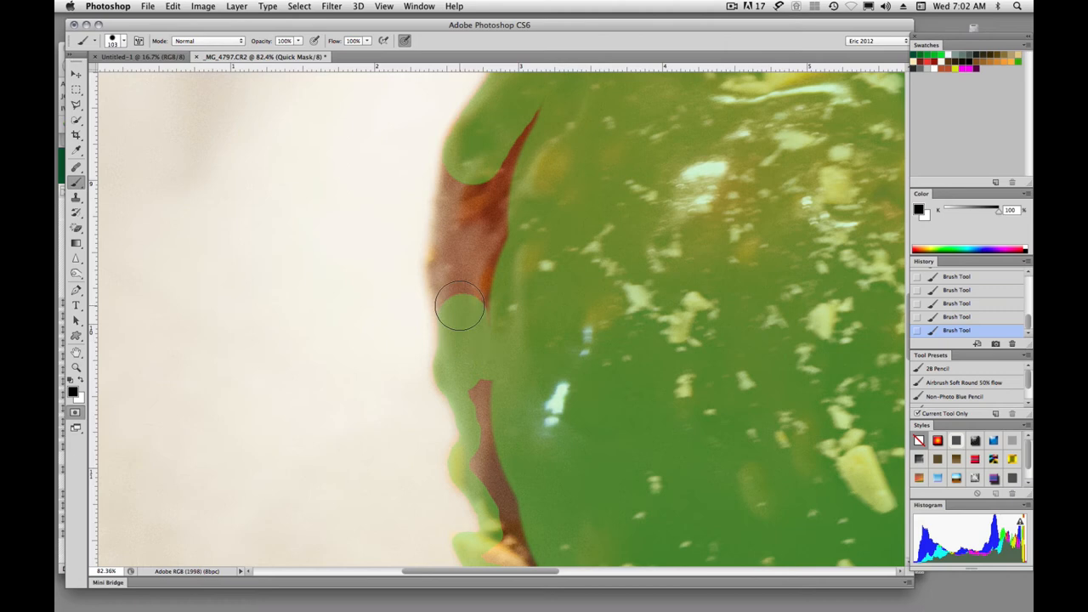
Fill the remaining unmasked gap along the apple's edge with the brush
left_click_drag(459, 306, 462, 183)
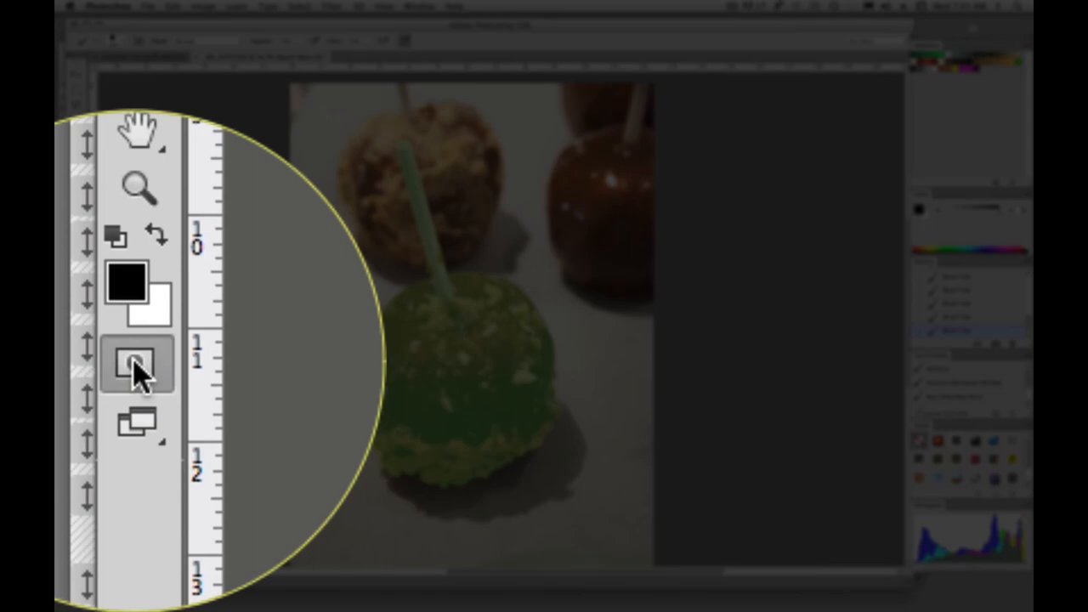
Exit Quick Mask so the painted apple and stick become an active selection
left_click(136, 364)
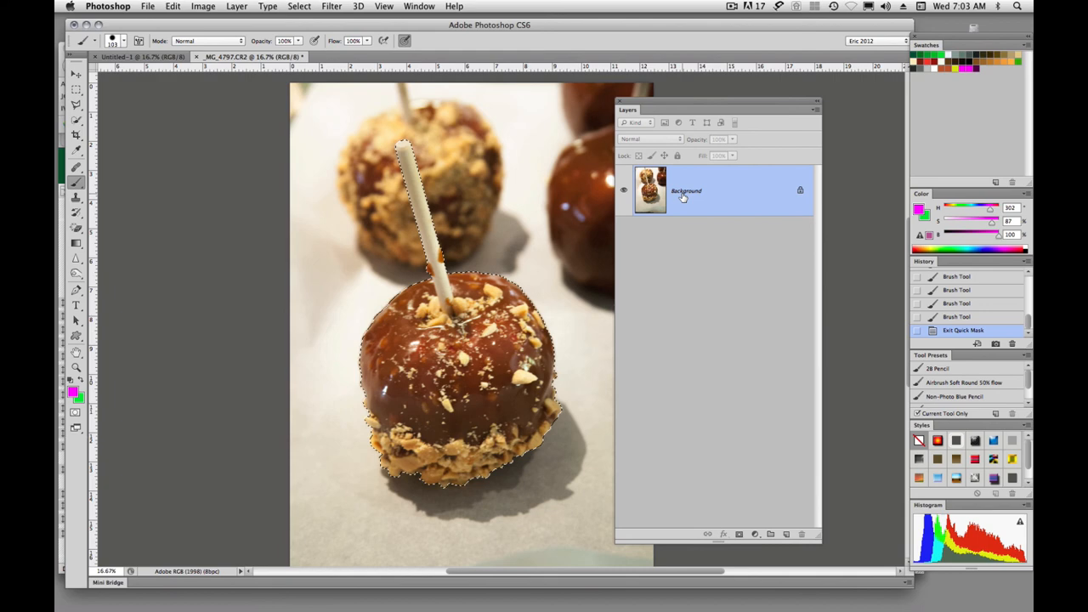
mouse_move(711, 192)
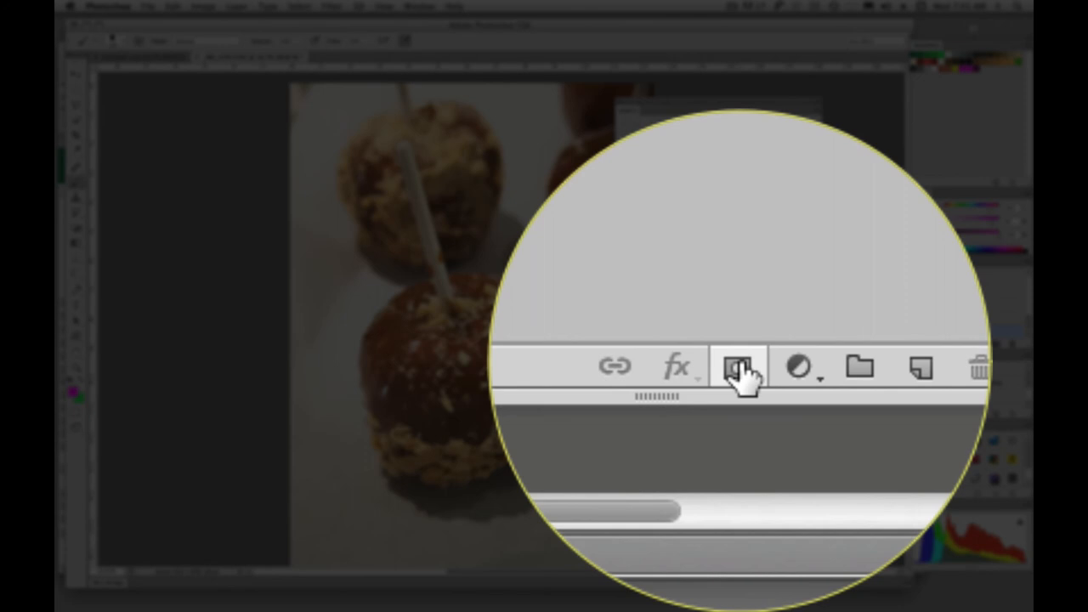
Add a layer mask on Layer 0 from the apple selection, isolating apple and stick
left_click(739, 534)
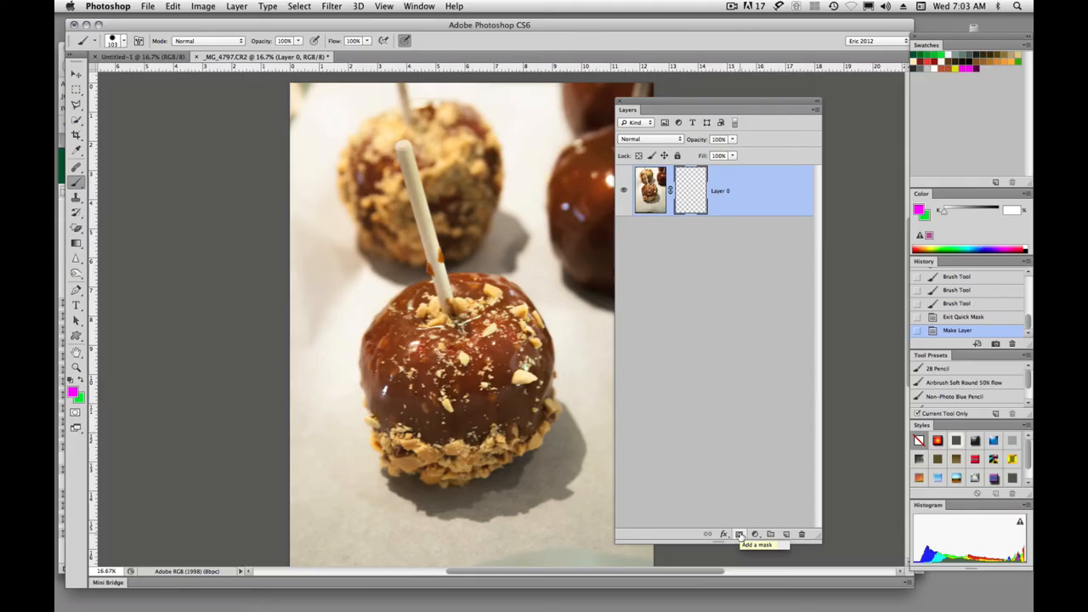
left_click(738, 533)
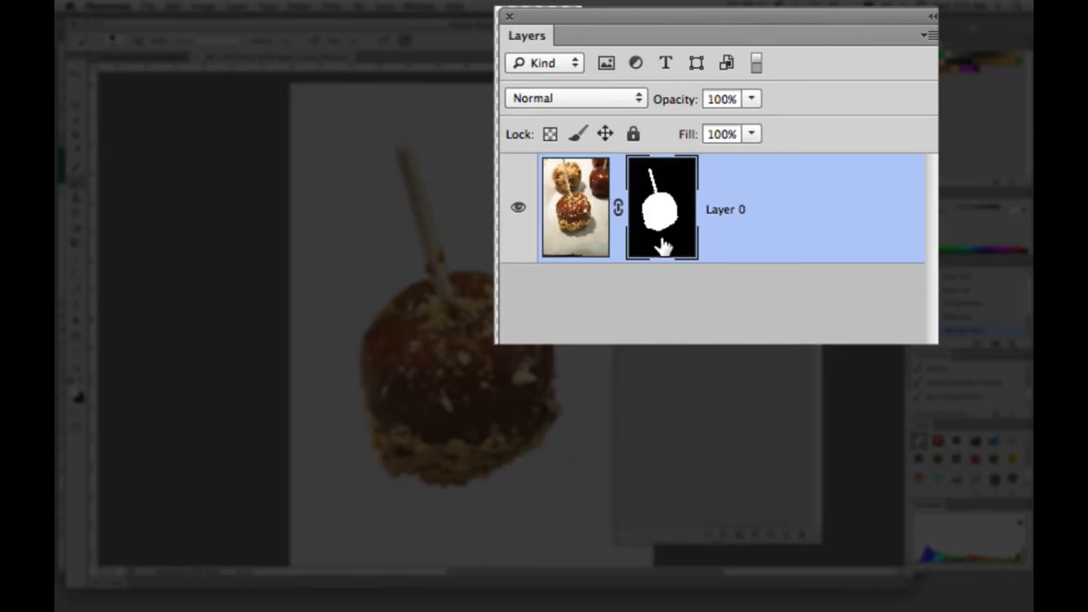
mouse_move(663, 213)
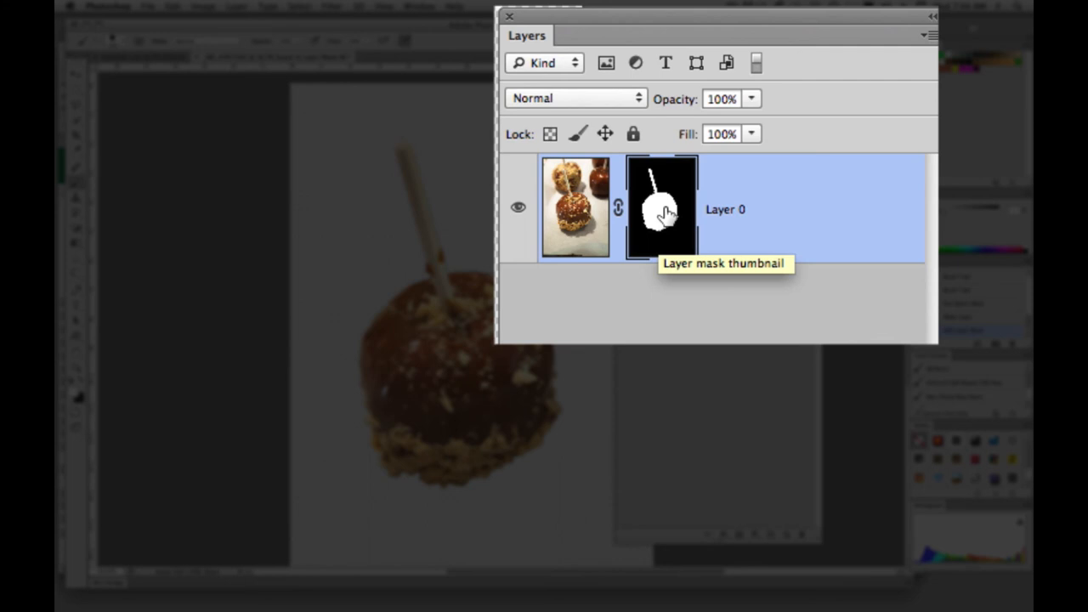
mouse_move(661, 208)
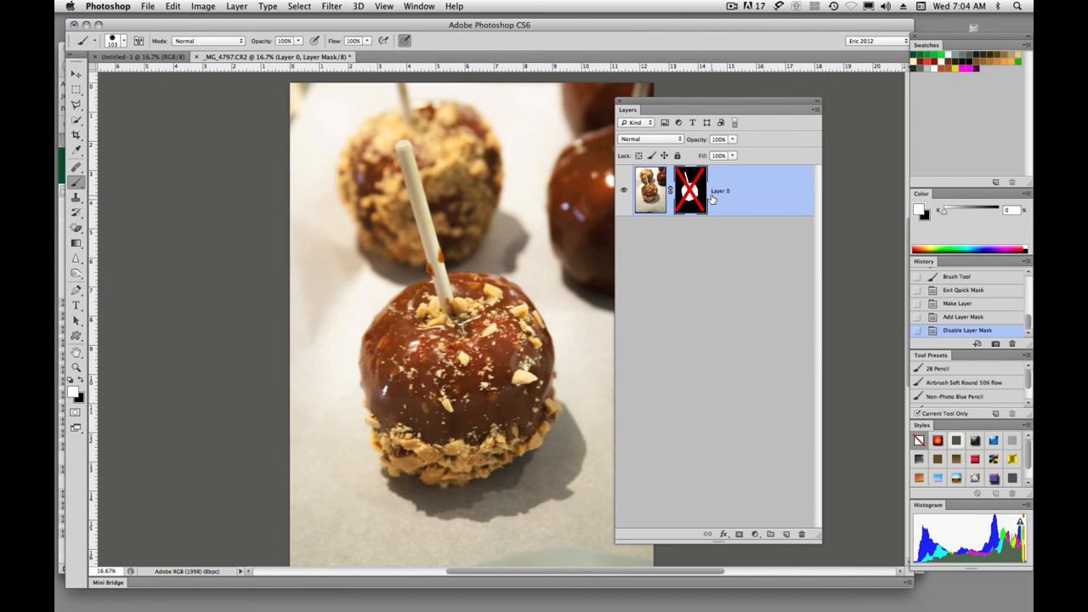
Re-enable Layer 0's mask so the apple sits on a transparent background
left_click(690, 191)
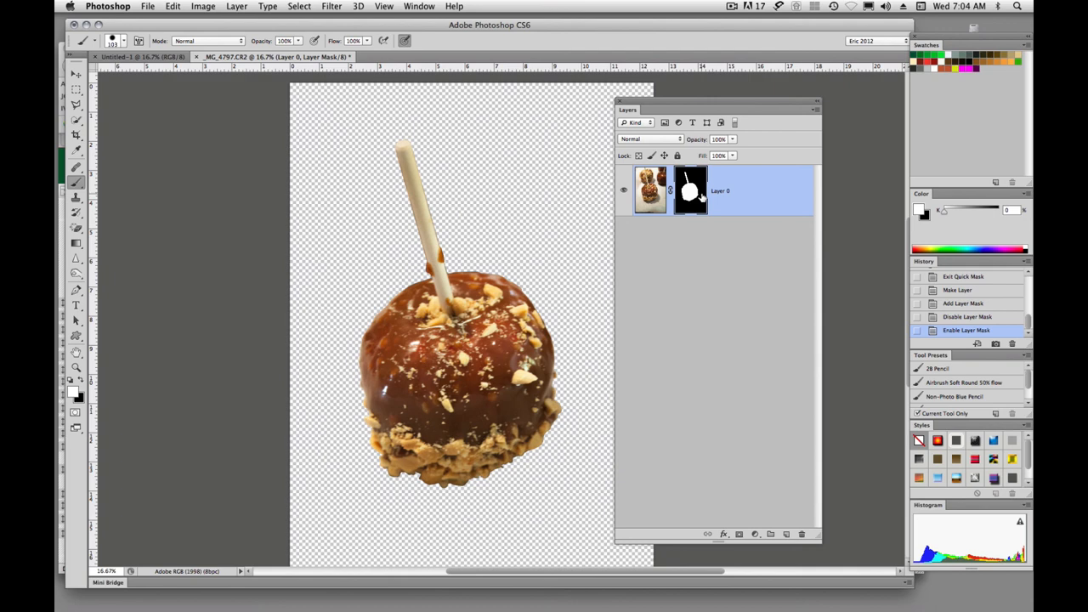